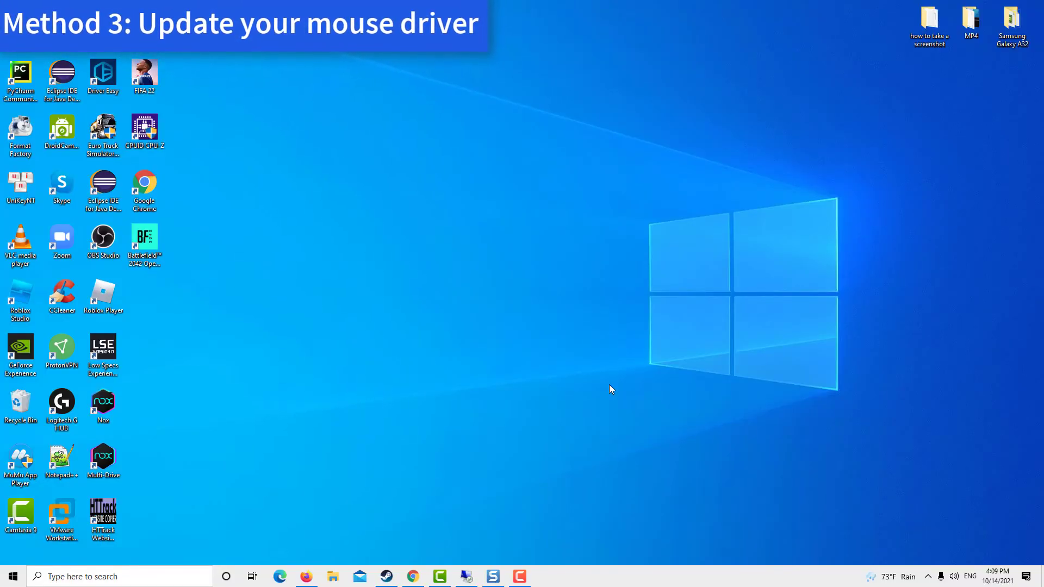
Launch Device Manager from the Start button's quick link menu.
right_click(12, 576)
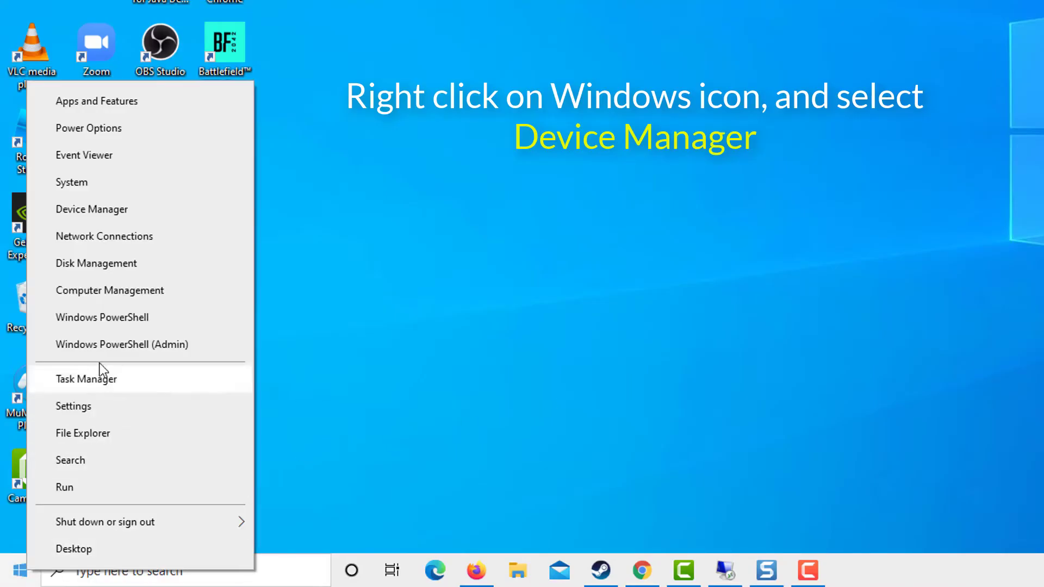
left_click(91, 208)
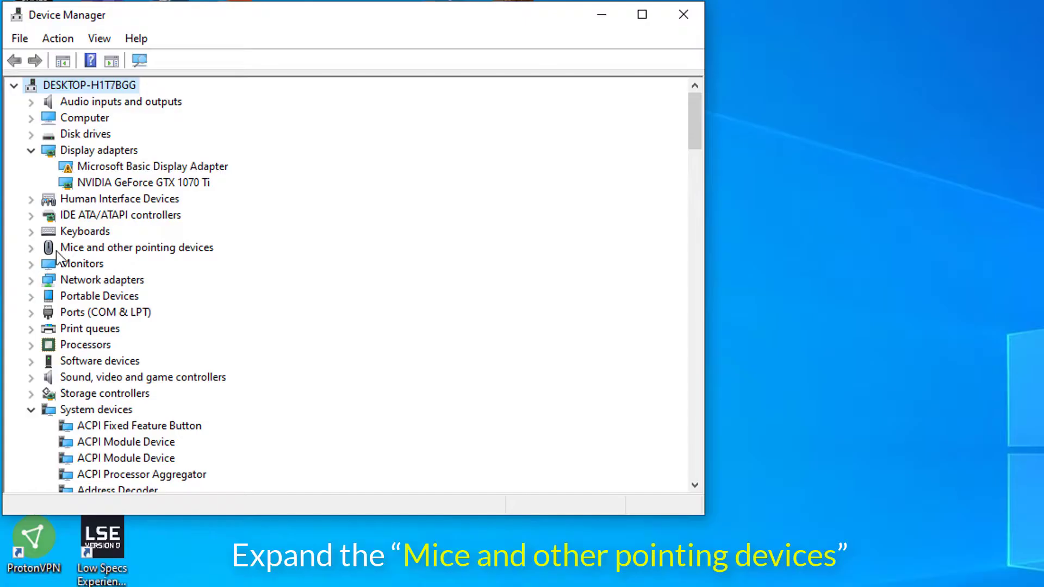
Expand Mice and other pointing devices and start Update driver on the first HID-compliant mouse.
left_click(137, 247)
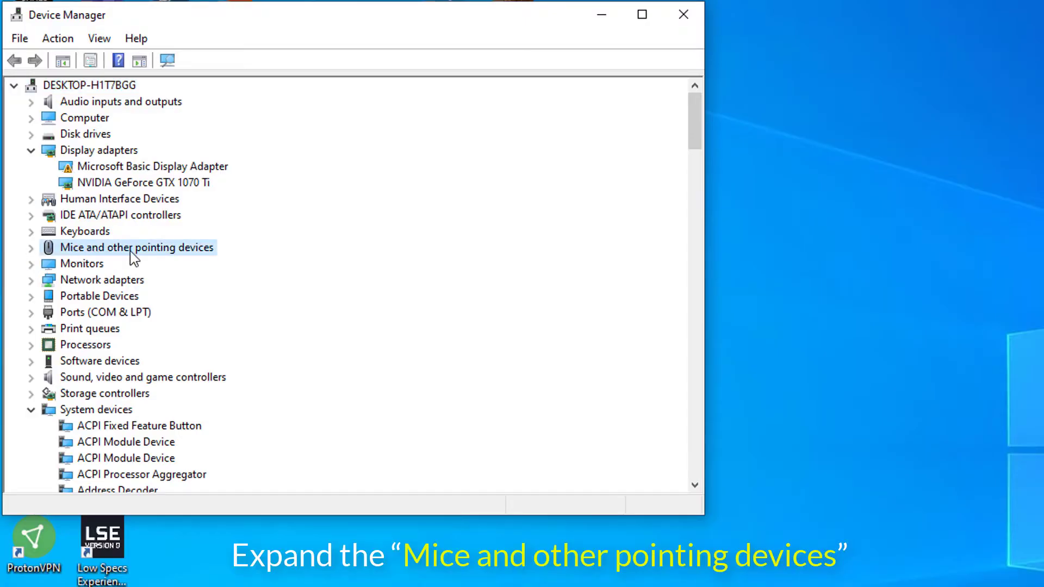
left_click(30, 247)
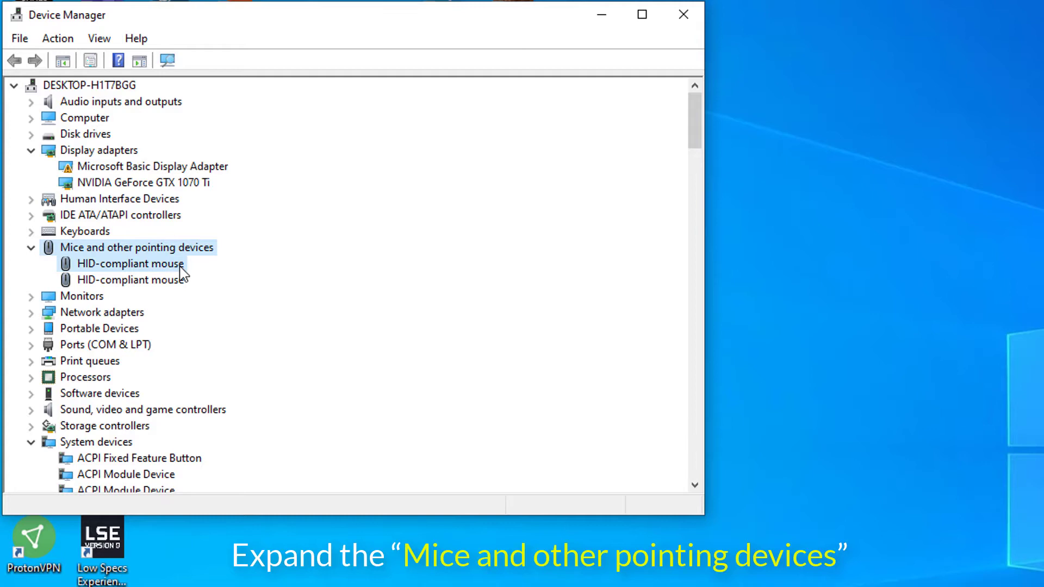
left_click(130, 263)
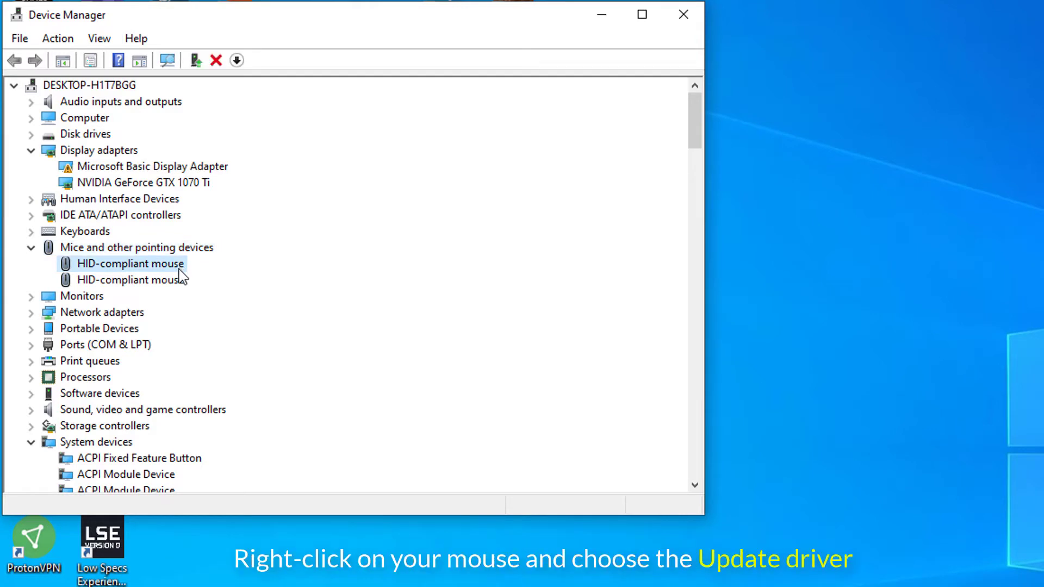
right_click(130, 263)
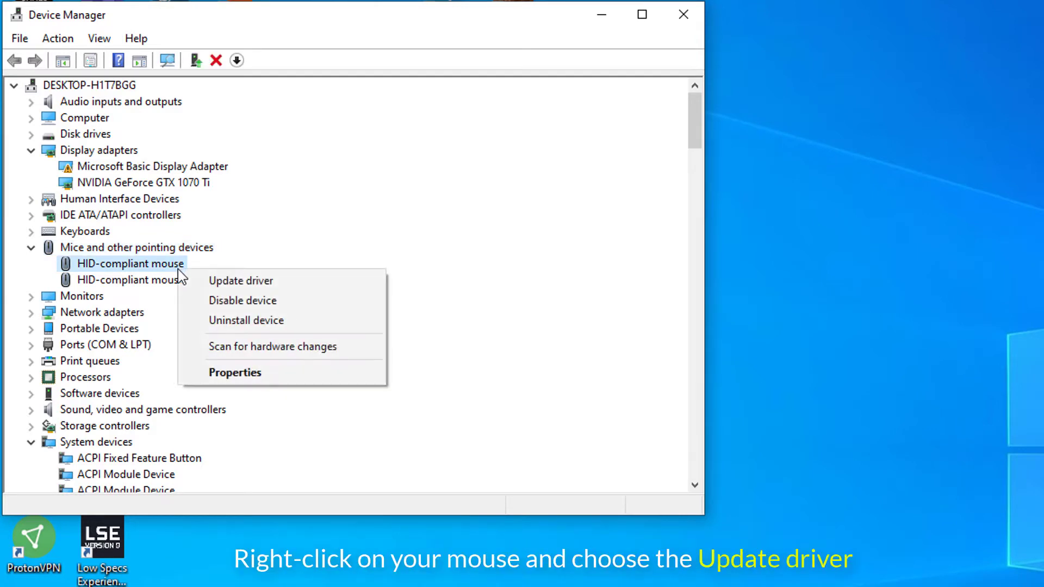
mouse_move(242, 281)
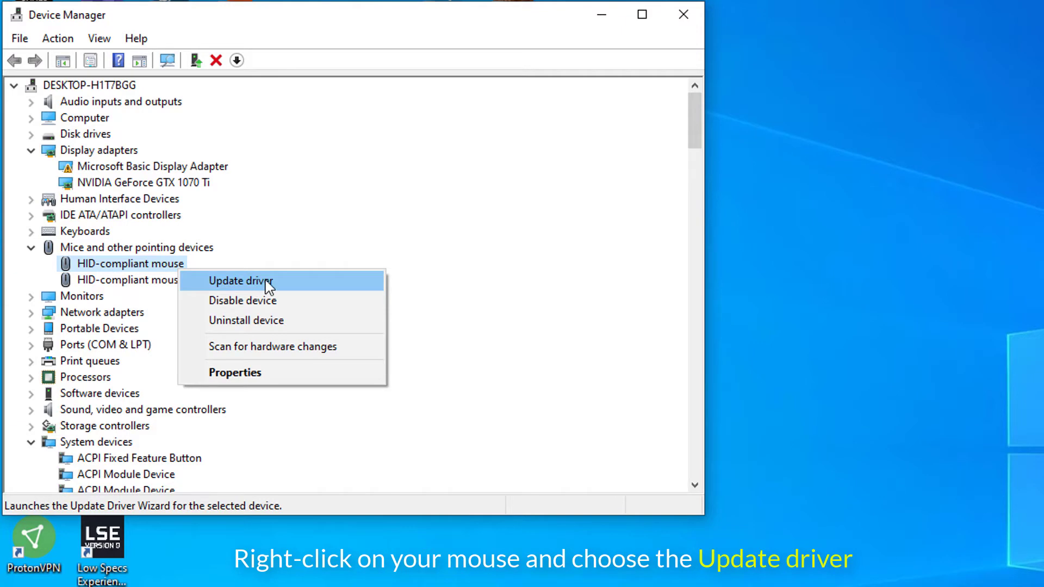
left_click(240, 280)
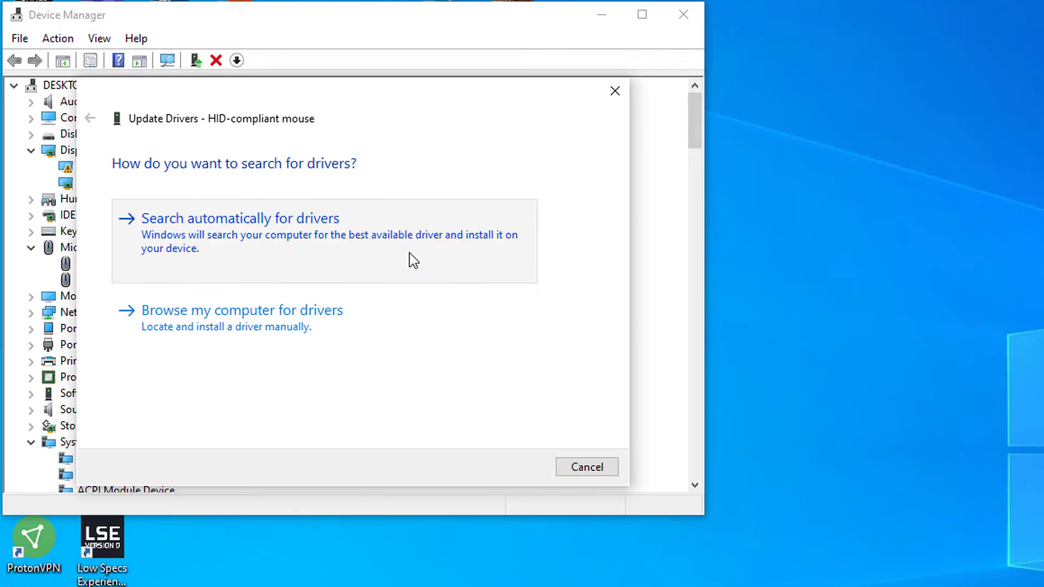
Search automatically for drivers, confirm the best driver is installed, and close the updater.
left_click(239, 218)
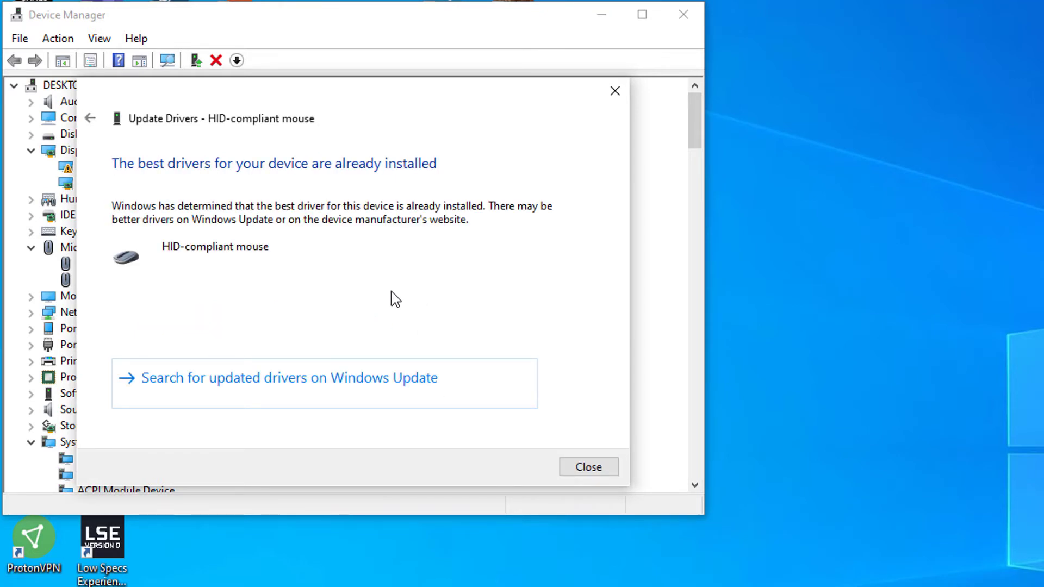
left_click(588, 467)
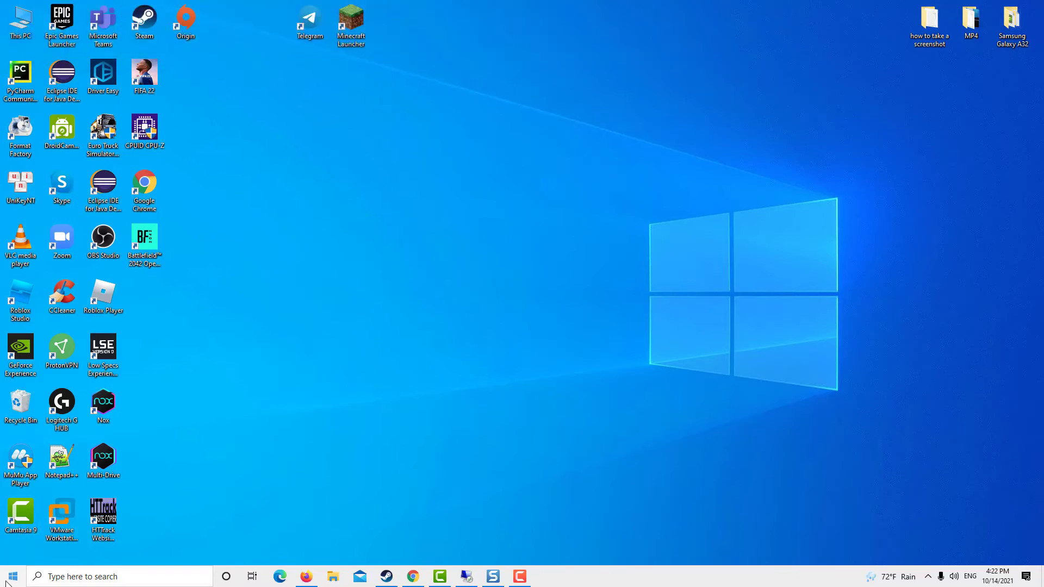
Go from the Start menu to Windows Settings' Devices section.
left_click(11, 576)
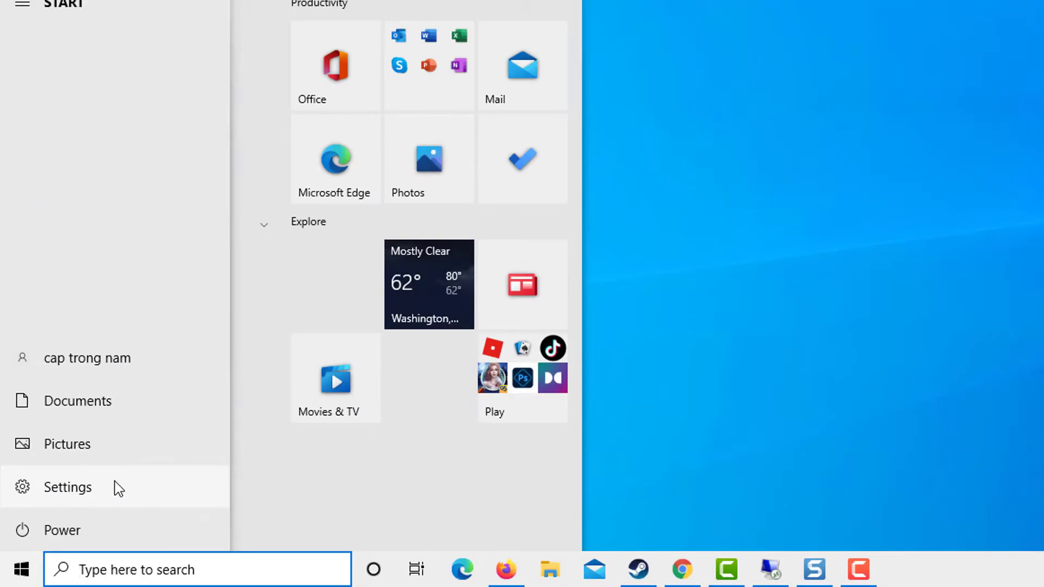
left_click(67, 487)
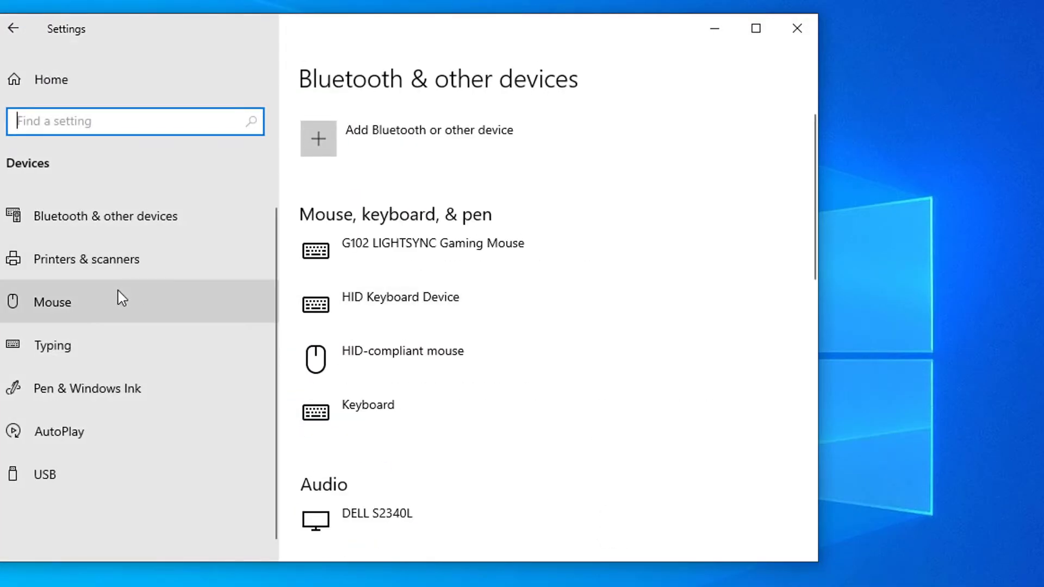
mouse_move(80, 320)
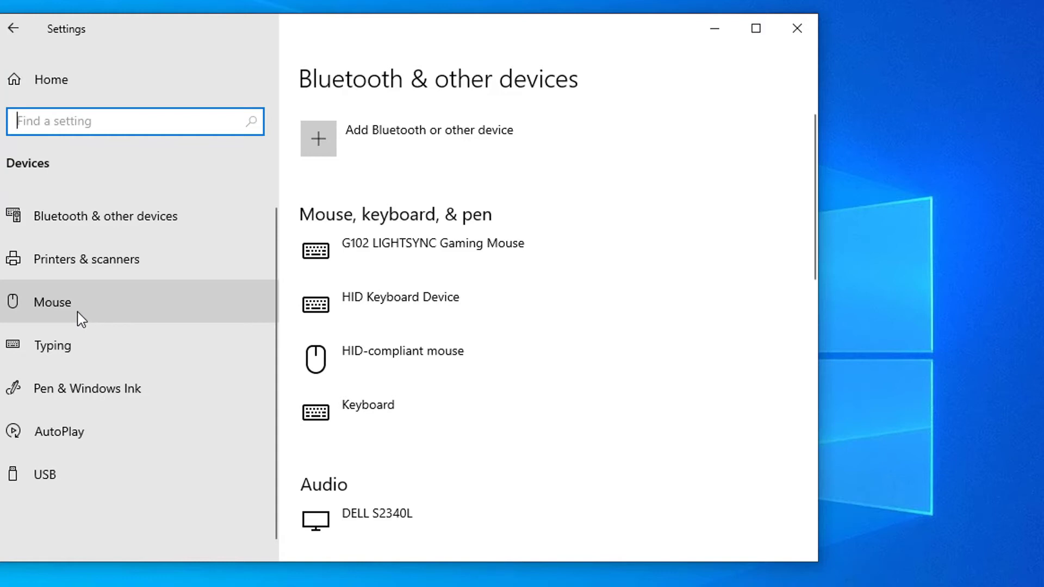
Switch 'Scroll inactive windows when I hover over them' Off on the Mouse page, then close Settings.
left_click(51, 302)
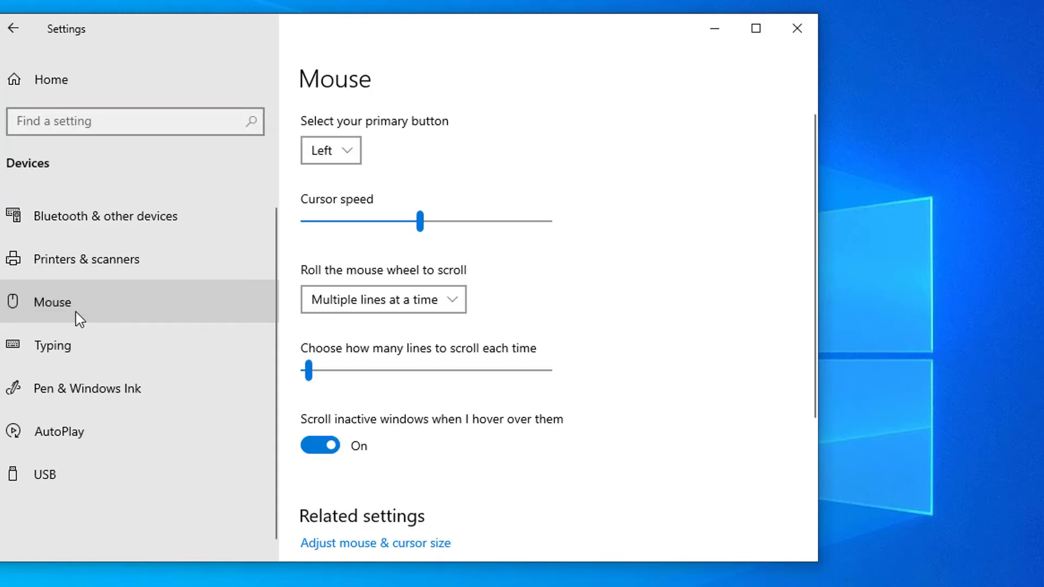
mouse_move(625, 326)
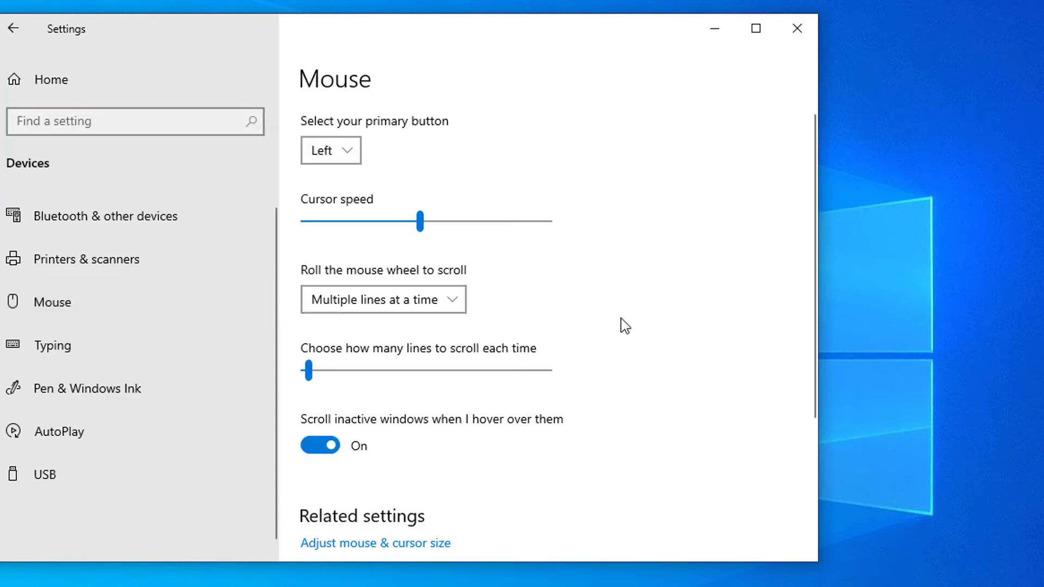
scroll("down", 3)
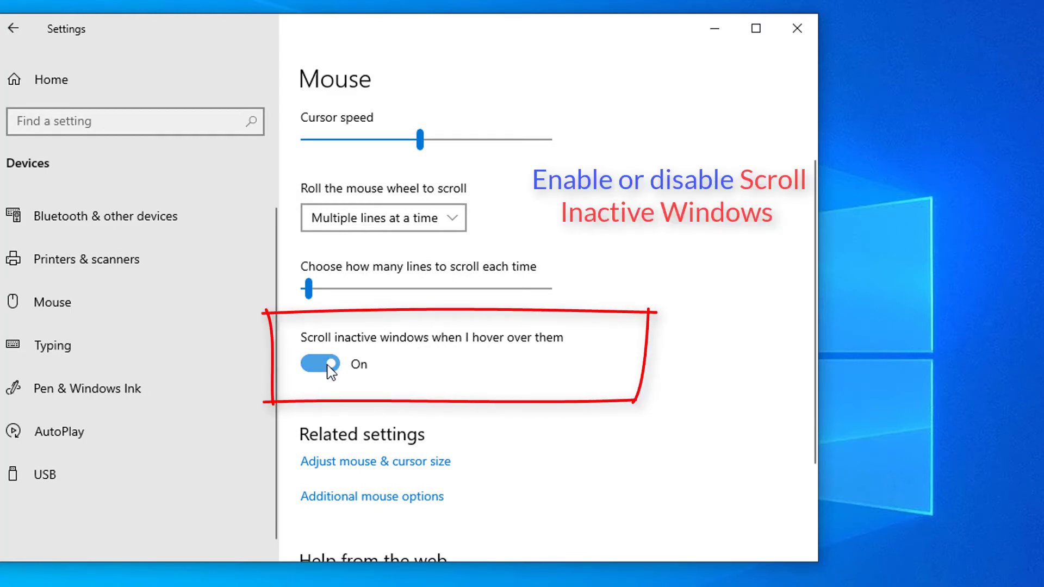
left_click(320, 364)
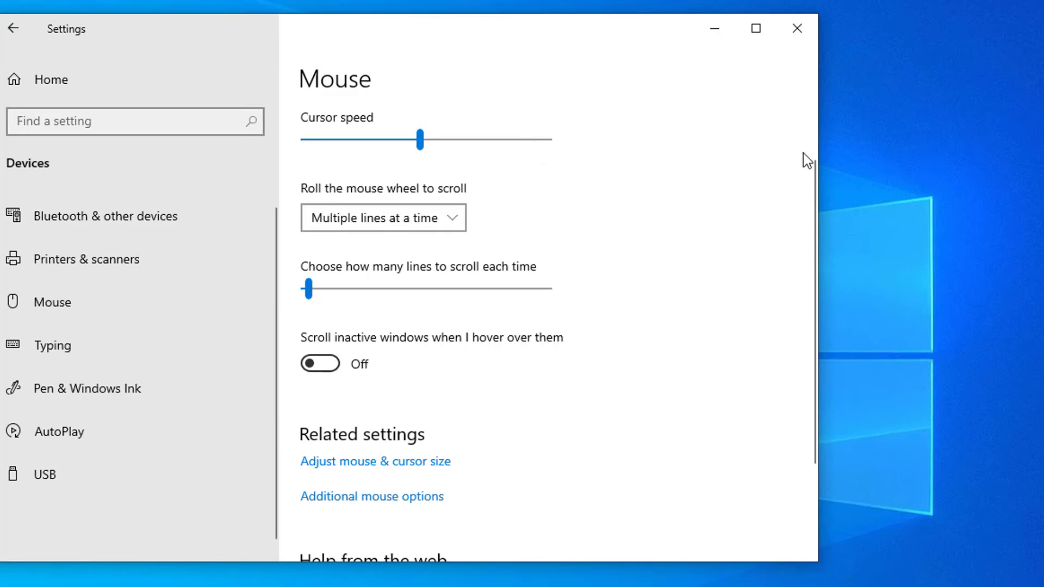
left_click(9, 576)
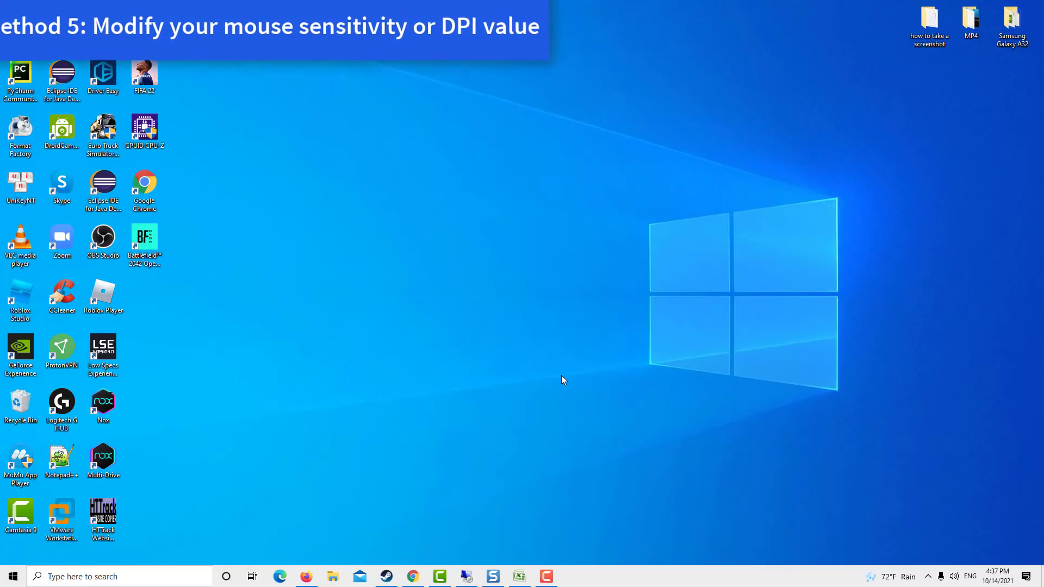
Return via Start > Settings > Devices to the Mouse page and scroll to Related settings.
left_click(10, 577)
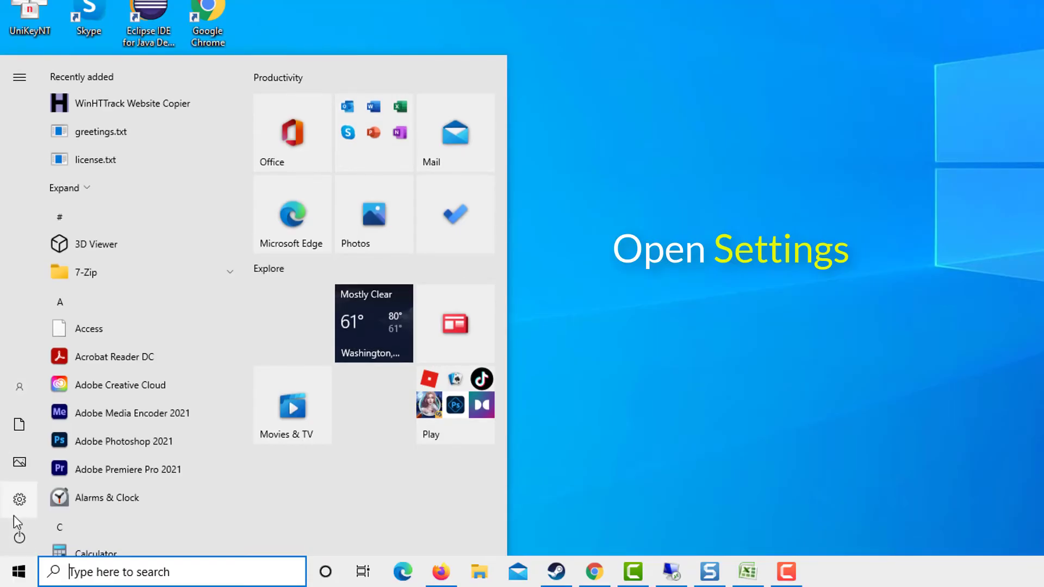
left_click(20, 77)
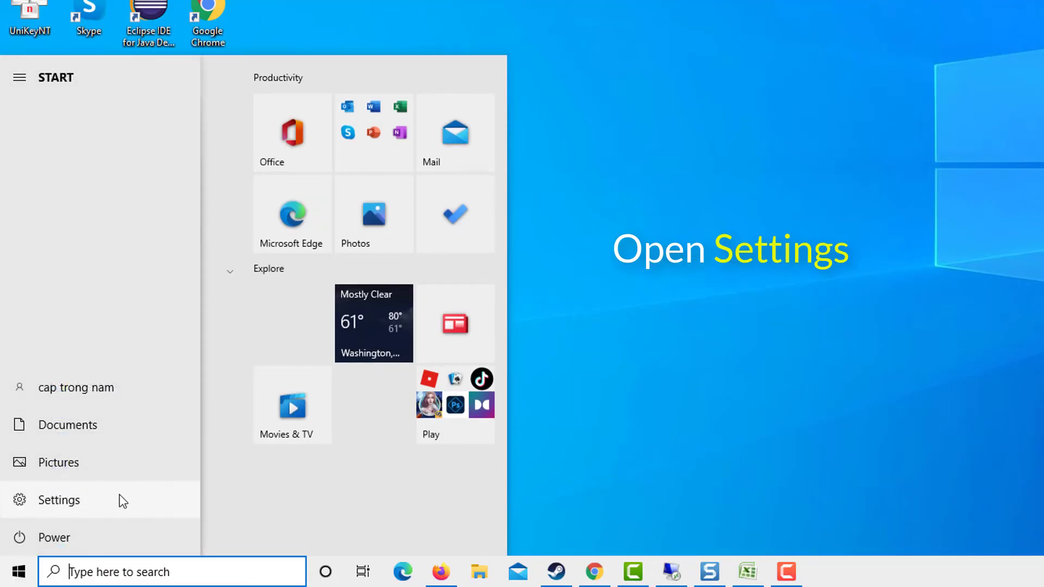
left_click(58, 500)
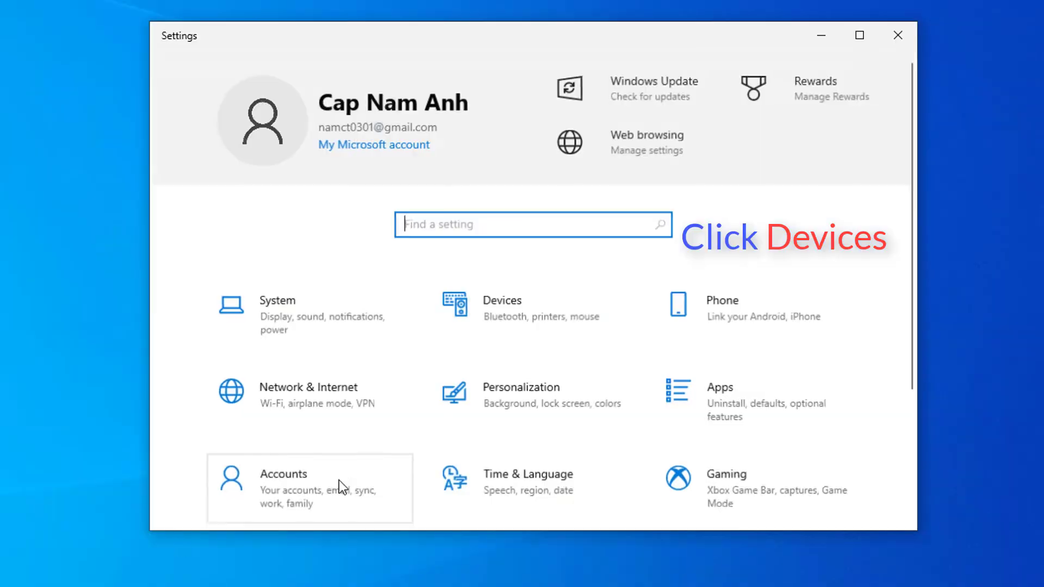
left_click(503, 300)
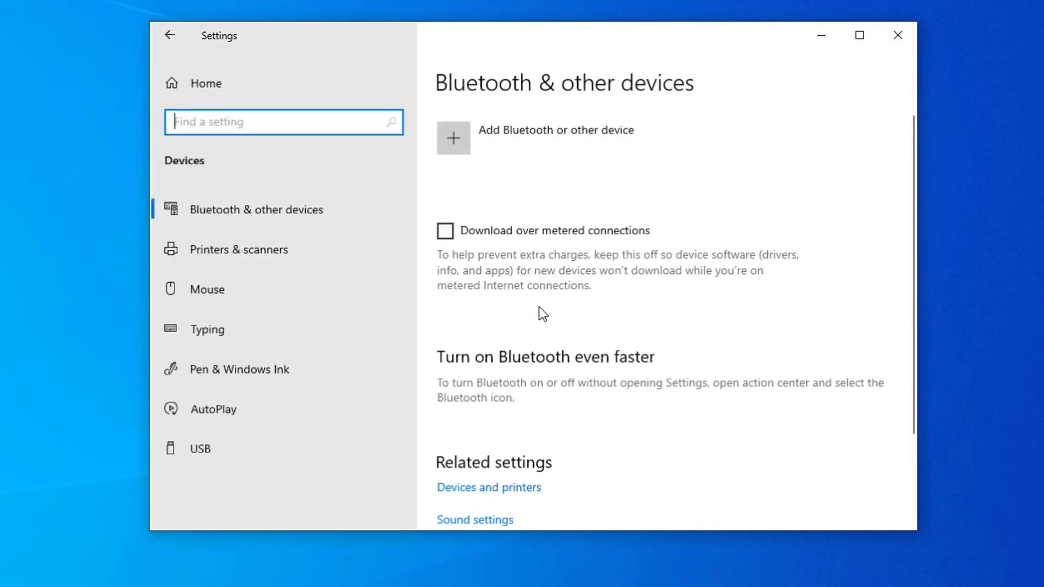
left_click(207, 288)
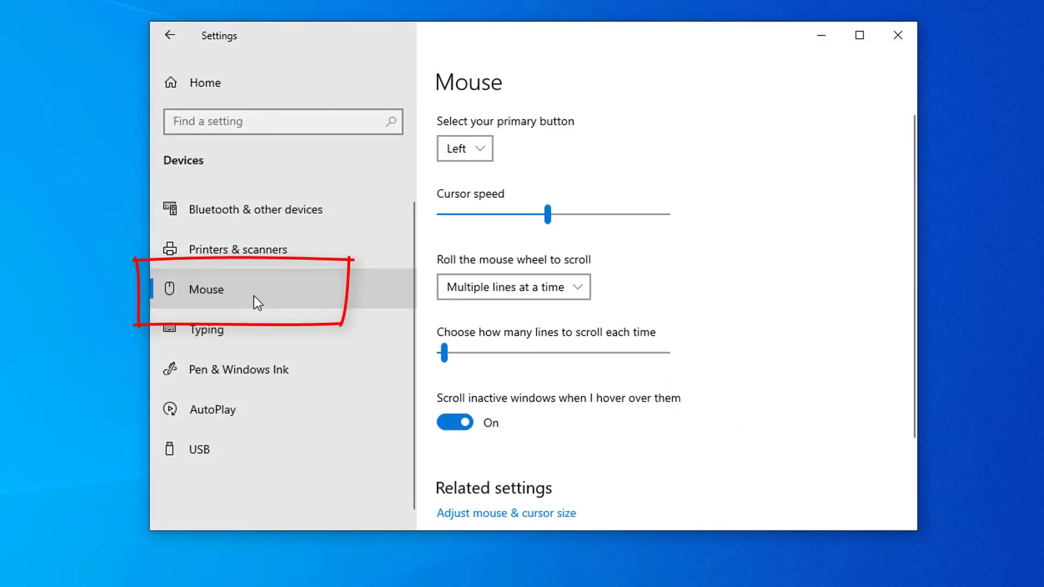
scroll("down", 3)
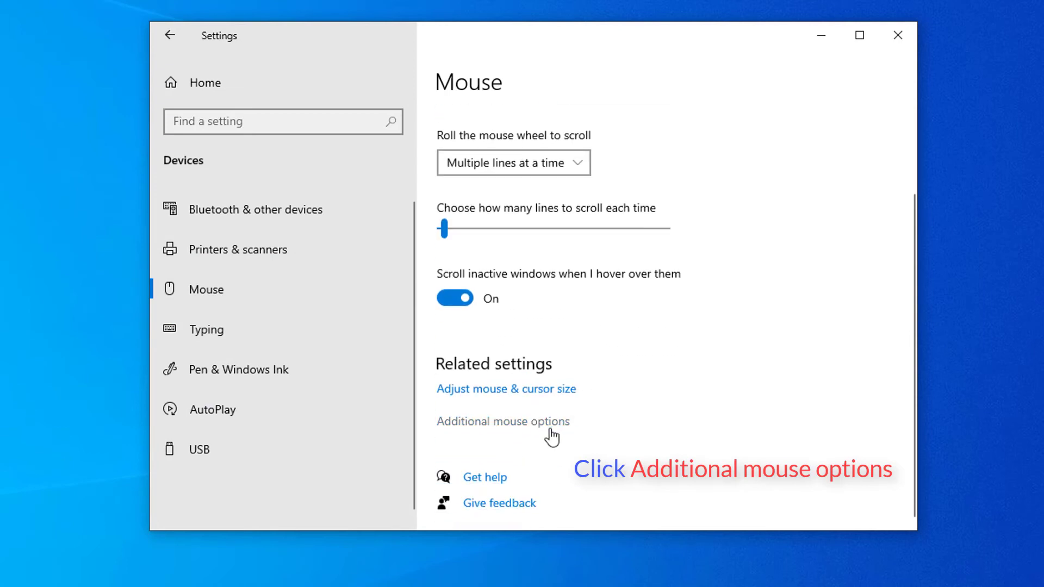
In Mouse Properties' Pointer Options, move the speed slider slightly right, tick Enhance pointer precision, and apply.
left_click(502, 421)
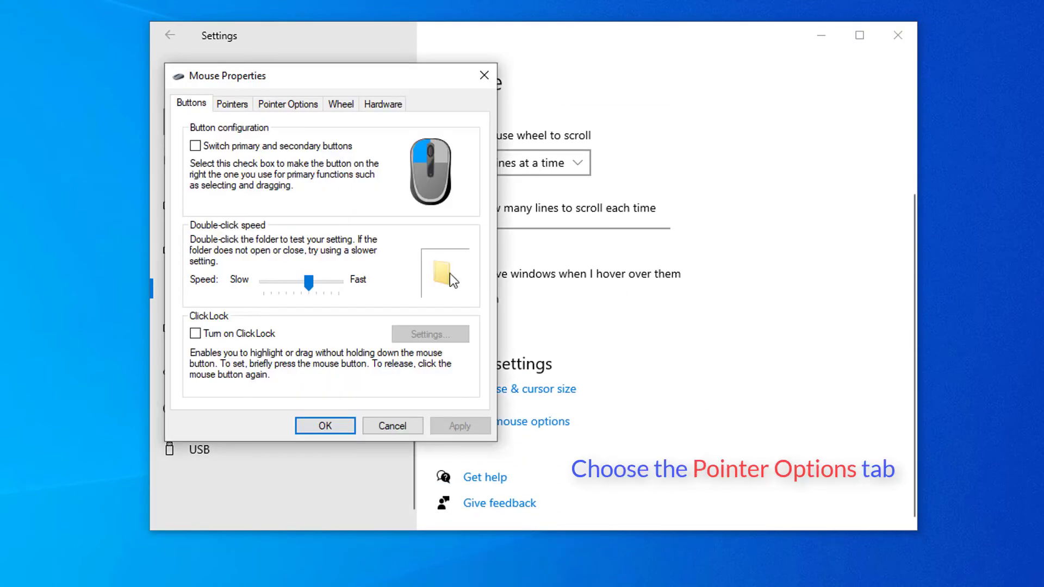
left_click(287, 103)
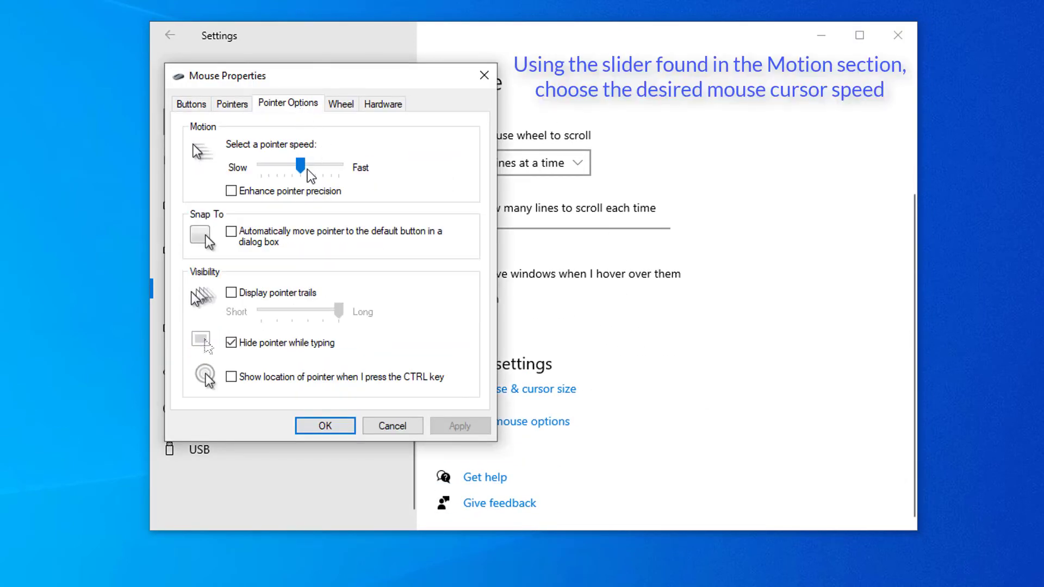
left_click_drag(300, 165, 308, 165)
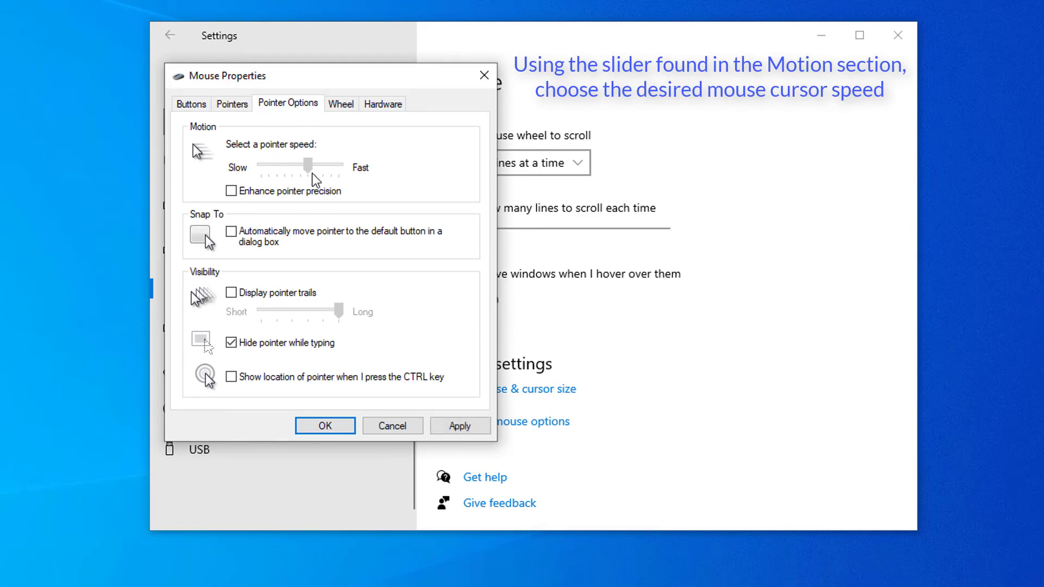
left_click_drag(310, 165, 314, 166)
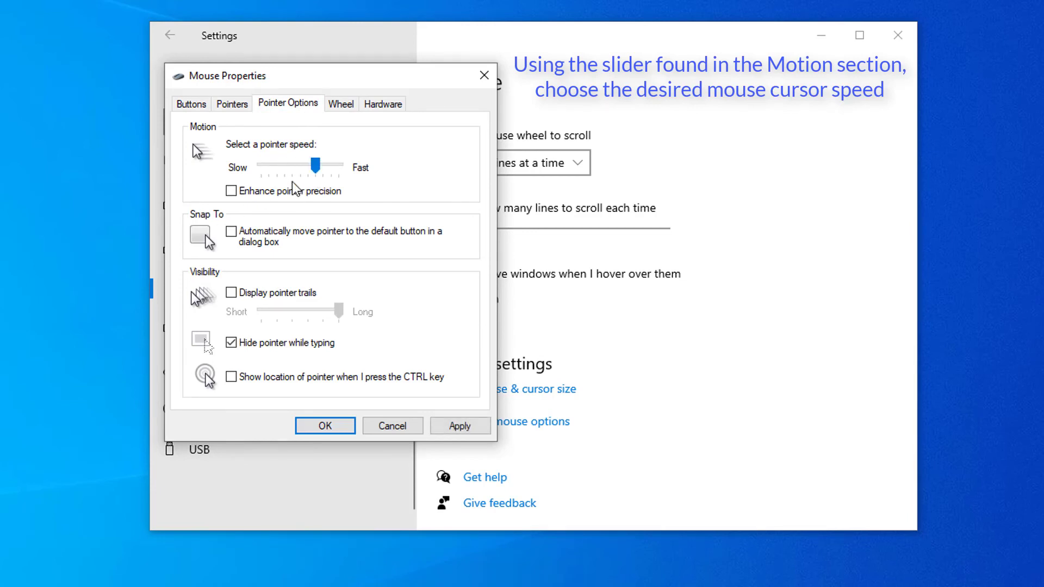
left_click(230, 191)
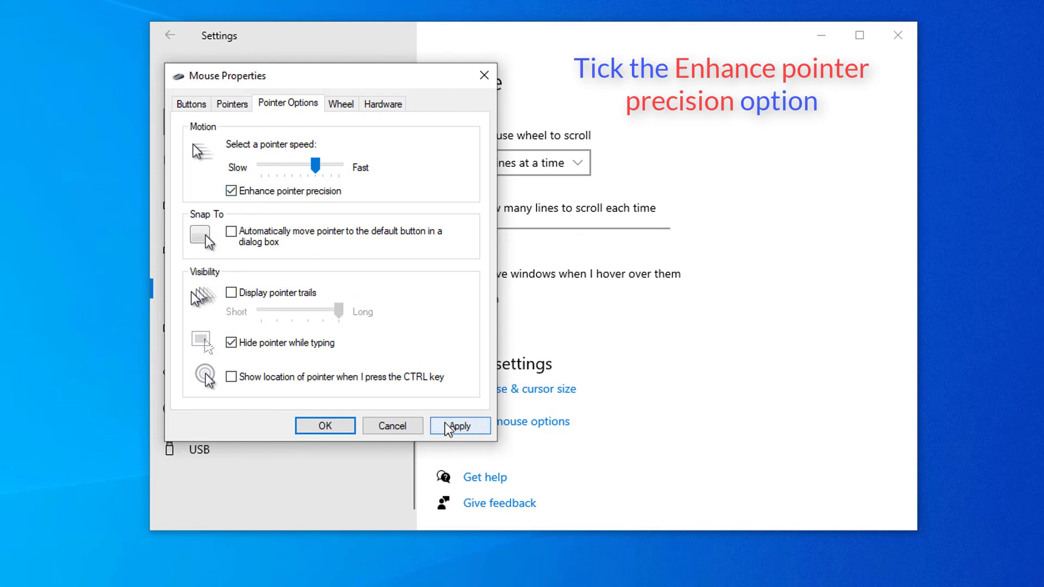
left_click(459, 425)
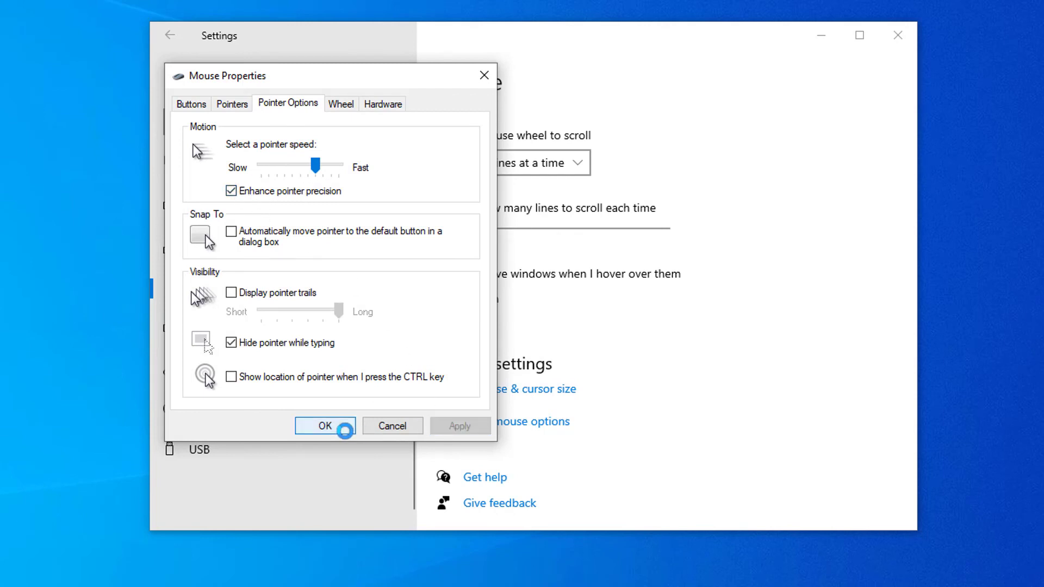